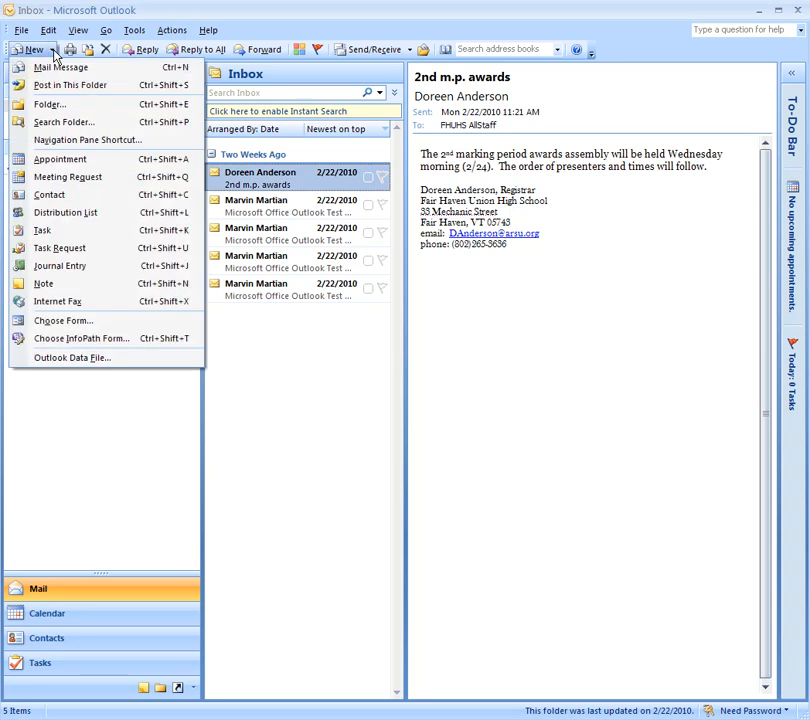
Create a new distribution list and show the global address list for choosing members
click(65, 212)
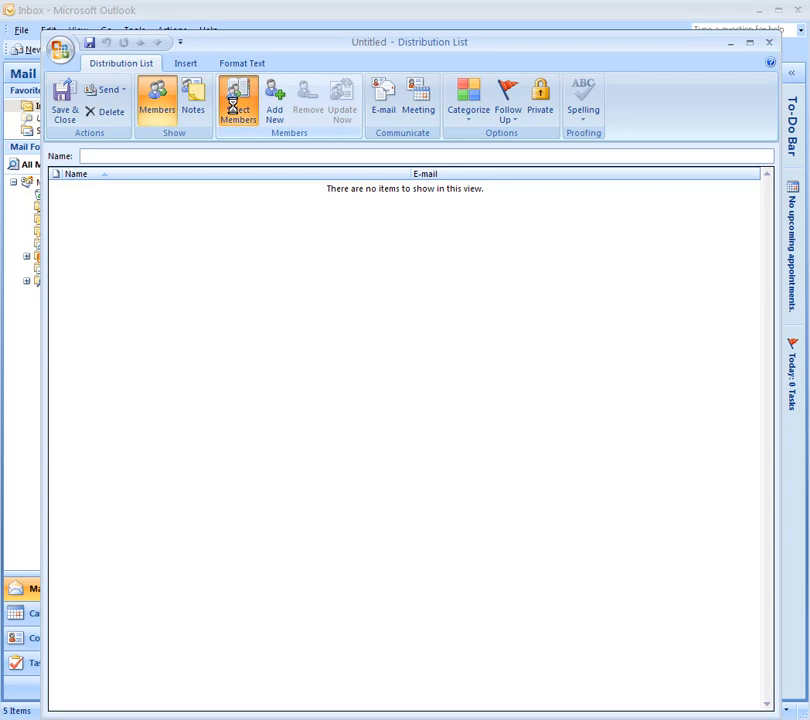
click(239, 100)
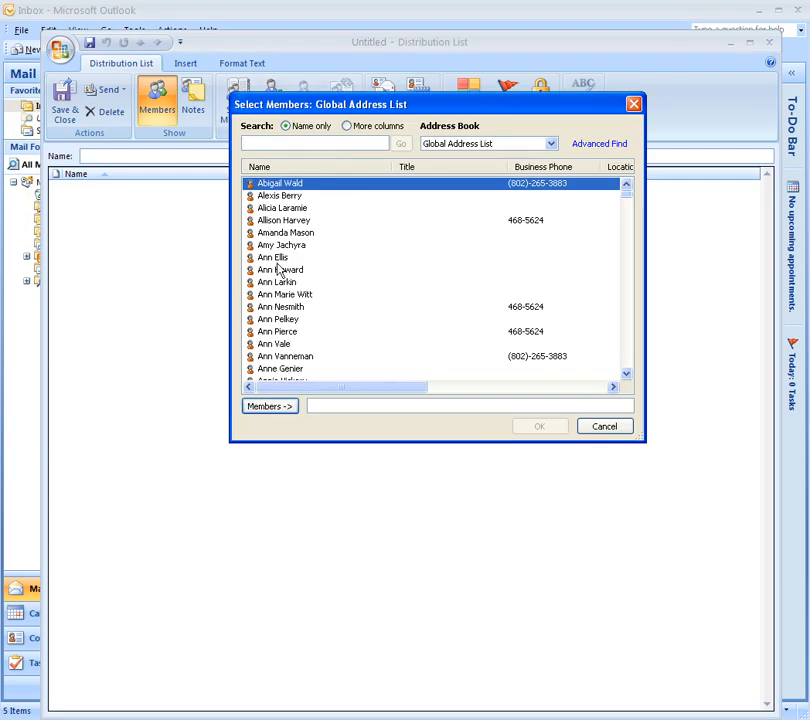
mouse_move(604, 426)
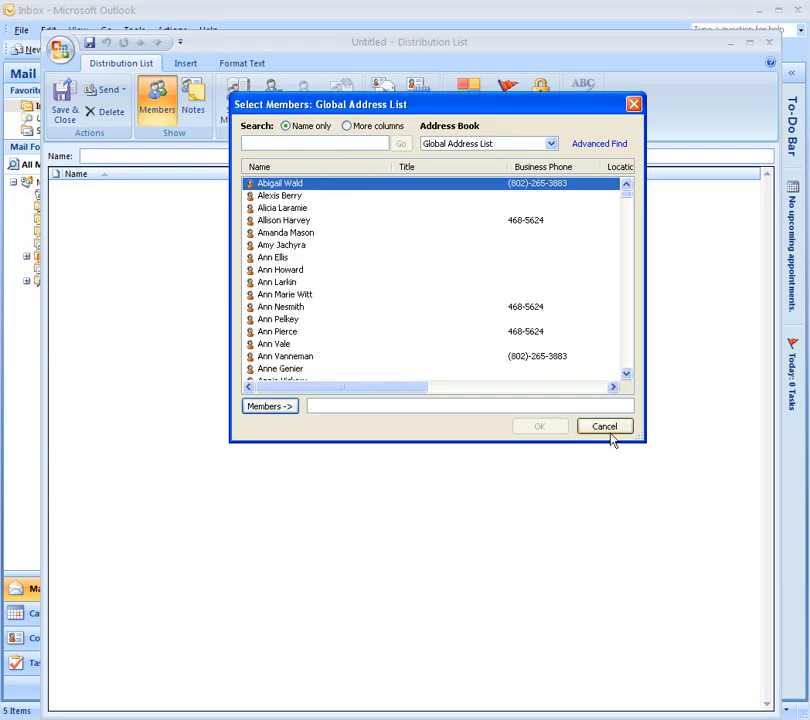
Dismiss the member picker empty and name the distribution list 'Sample List'
click(603, 426)
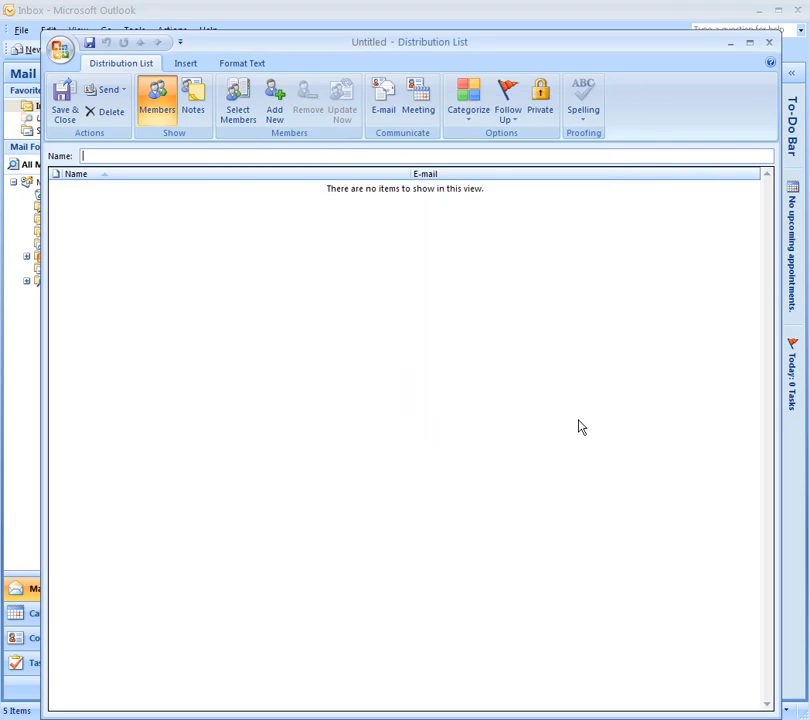
mouse_move(509, 398)
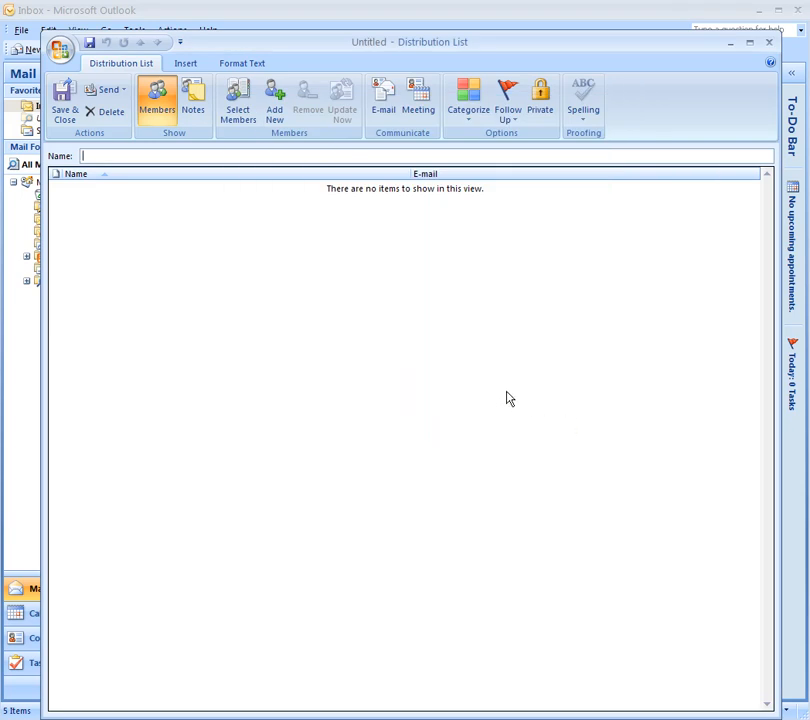
mouse_move(519, 394)
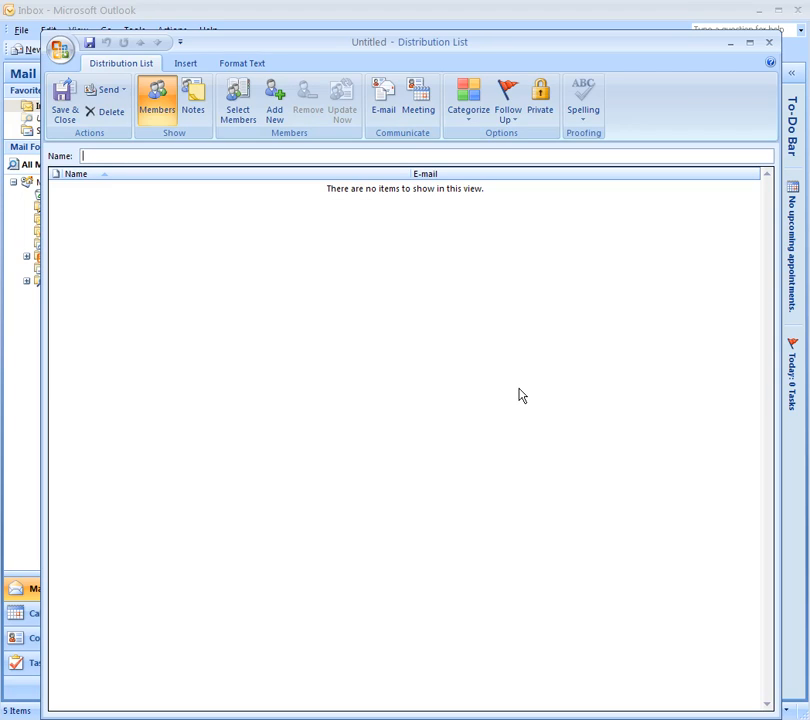
text(Sample)
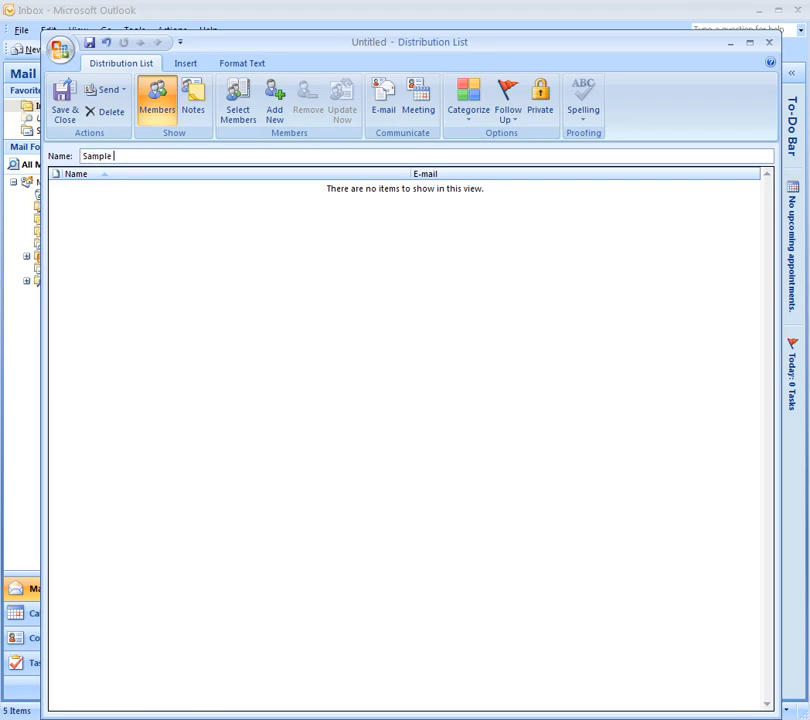
text(List)
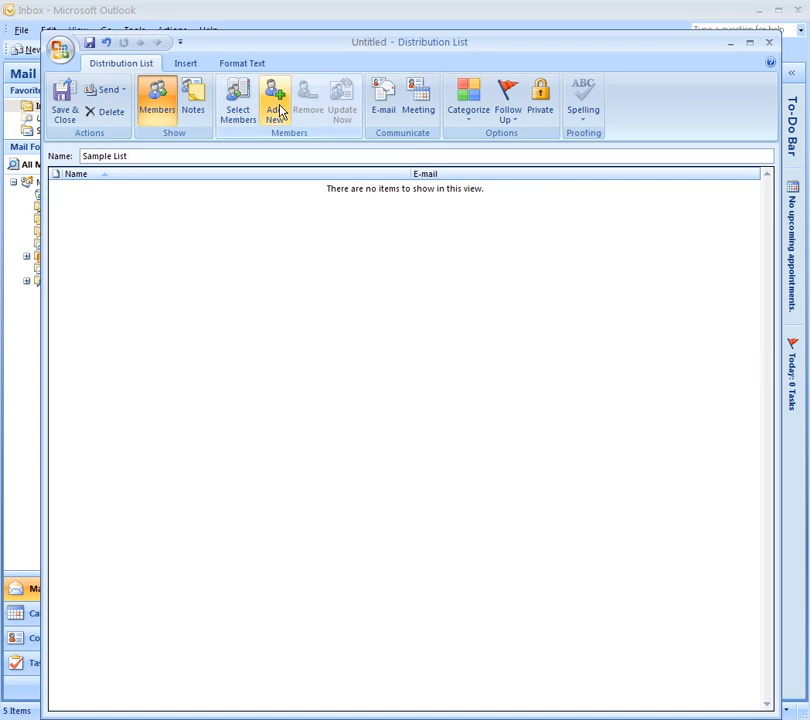
click(274, 100)
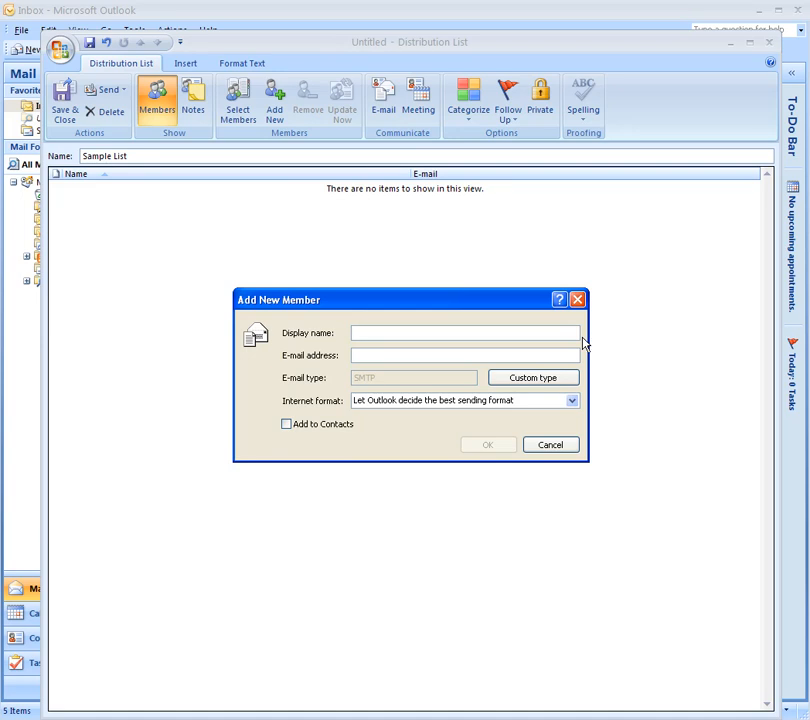
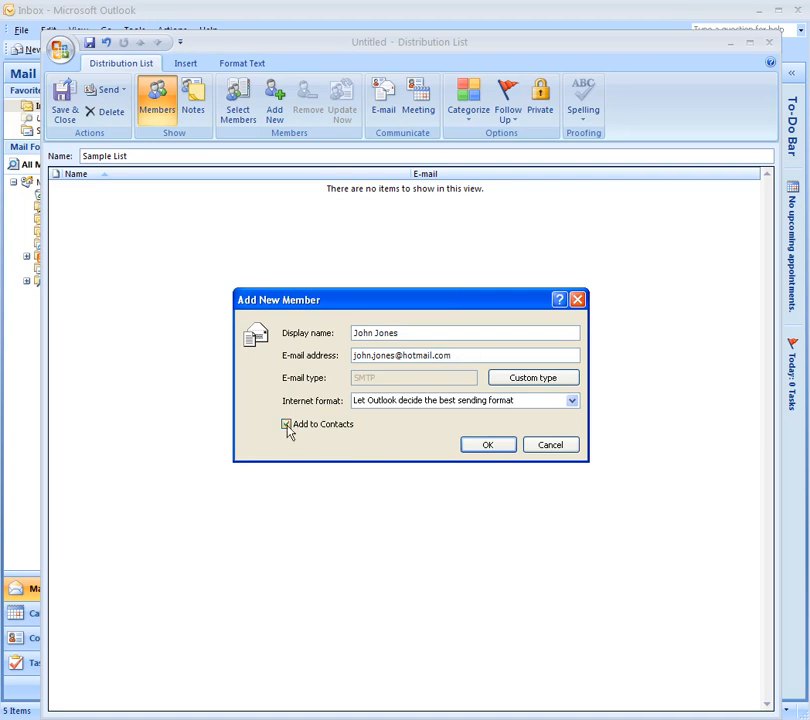
click(286, 424)
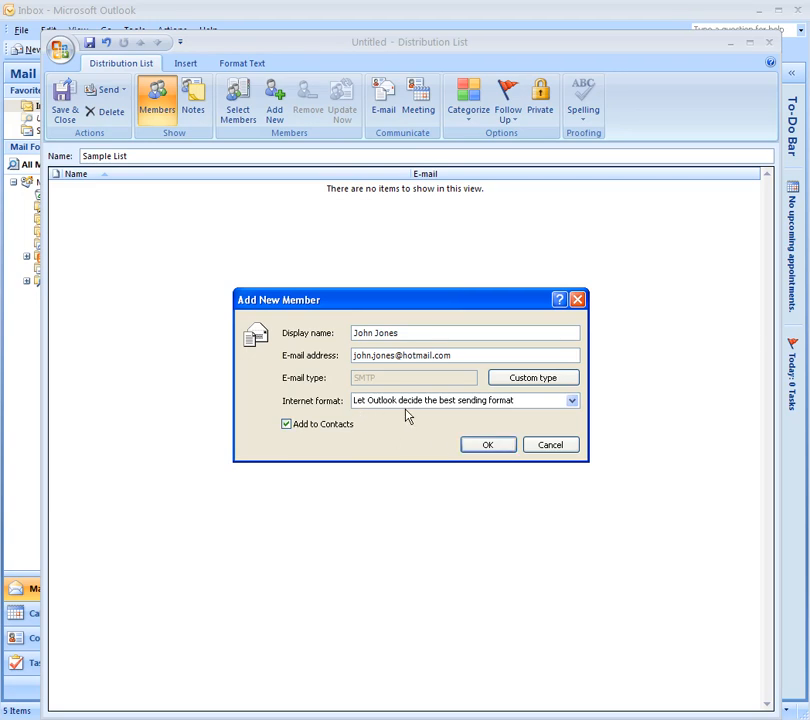
mouse_move(505, 413)
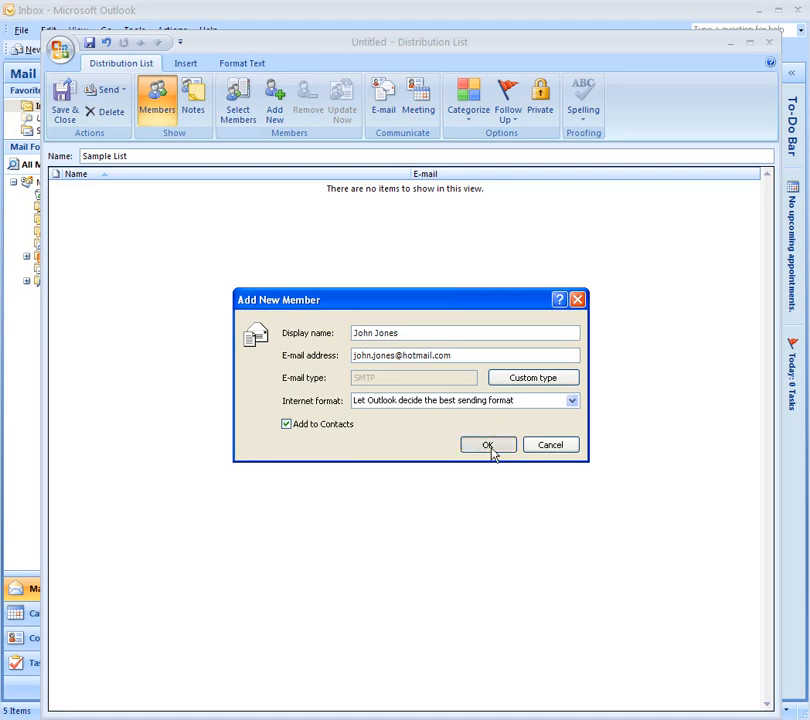
click(488, 444)
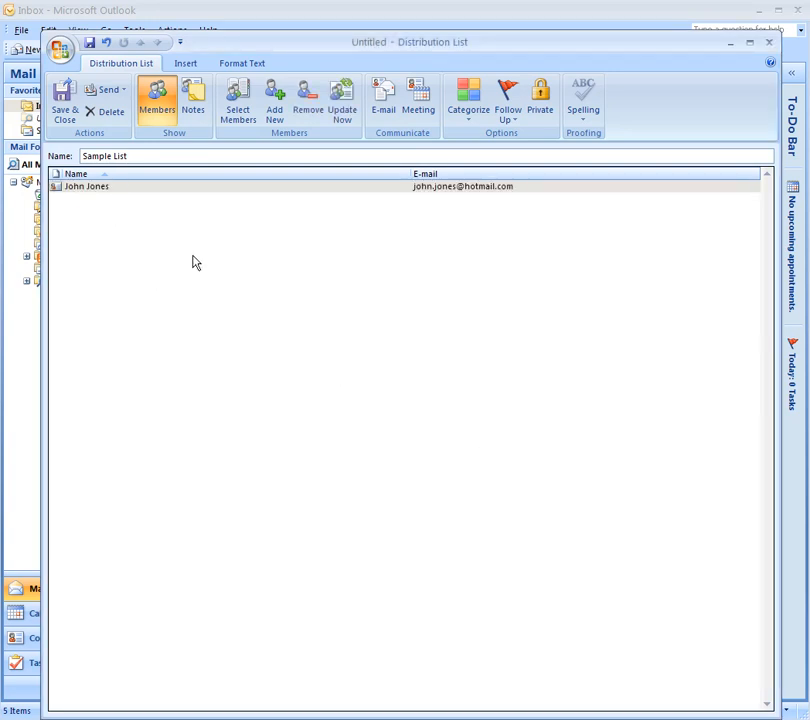
mouse_move(174, 216)
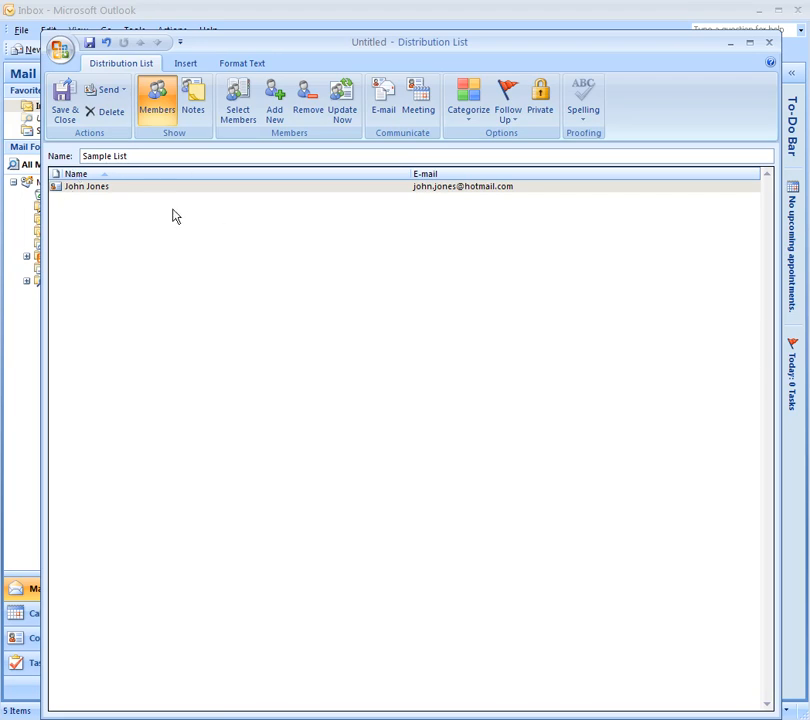
mouse_move(430, 205)
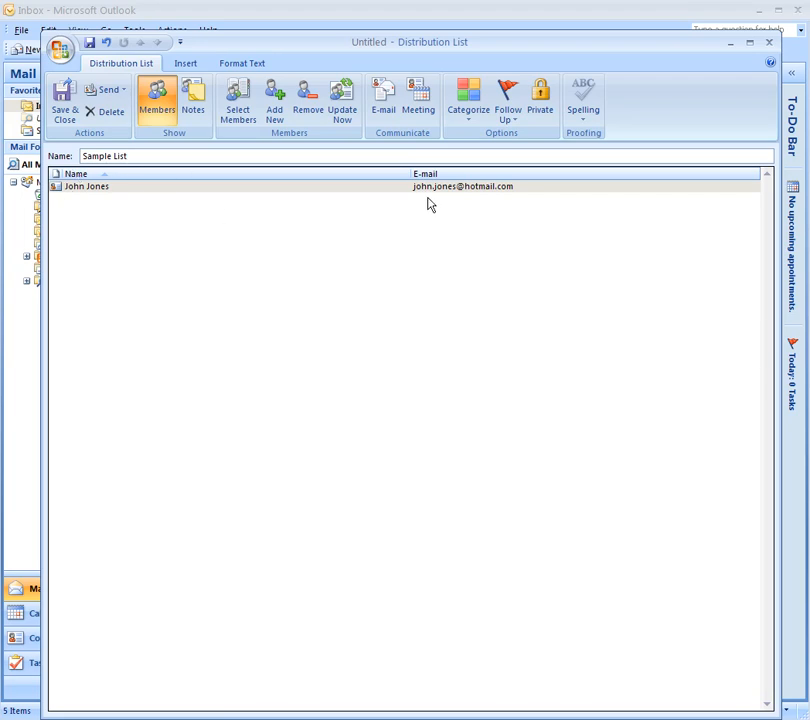